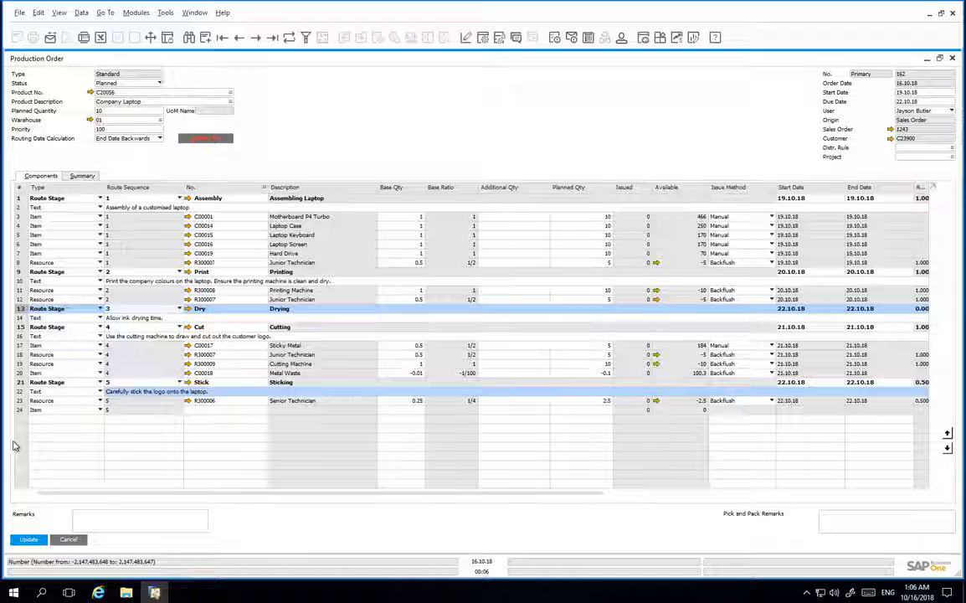
# - Update the Company Laptop production order, accepting the recalculation of start/end dates and resource allocation
pyautogui.click(27, 540)
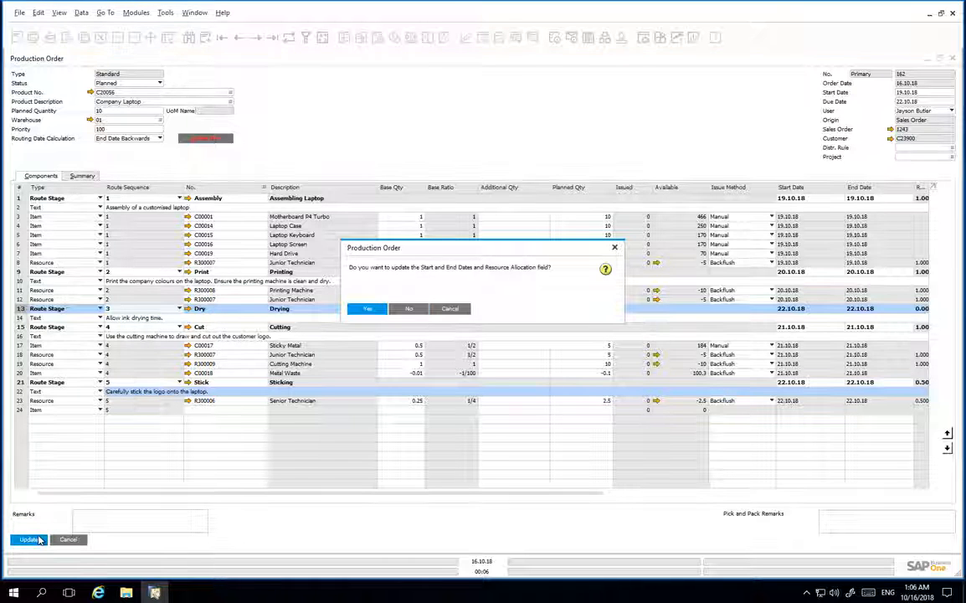
pyautogui.click(408, 308)
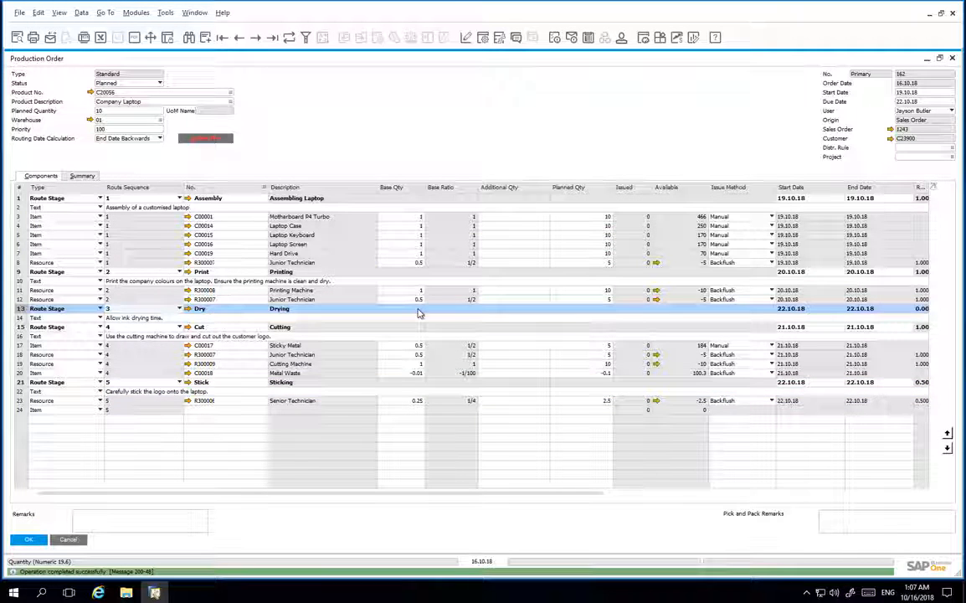